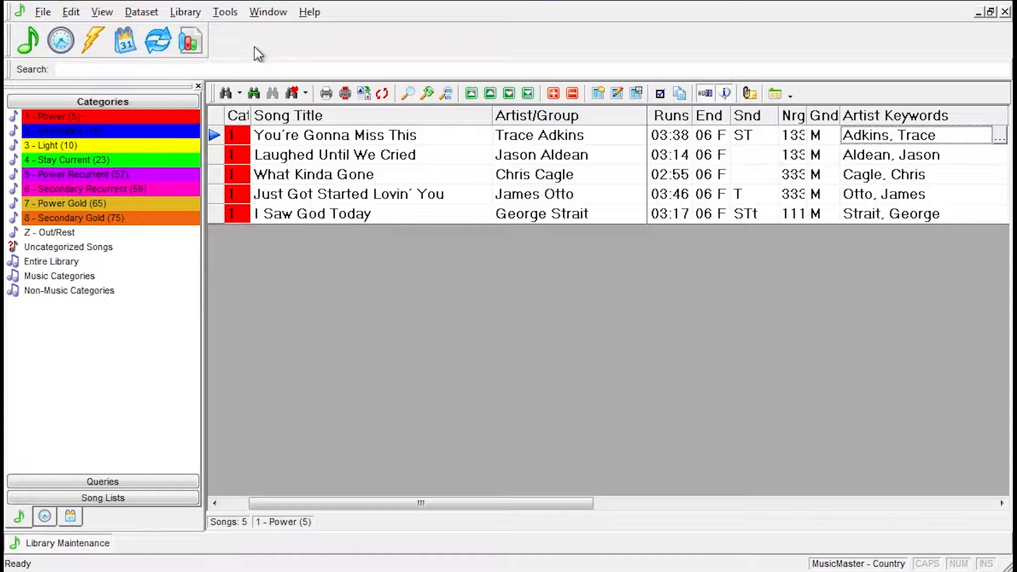
# Open Keyword Maintenance on Artist Keywords via Dataset > Library > Keywords, listing 129 keywords.
pyautogui.click(141, 12)
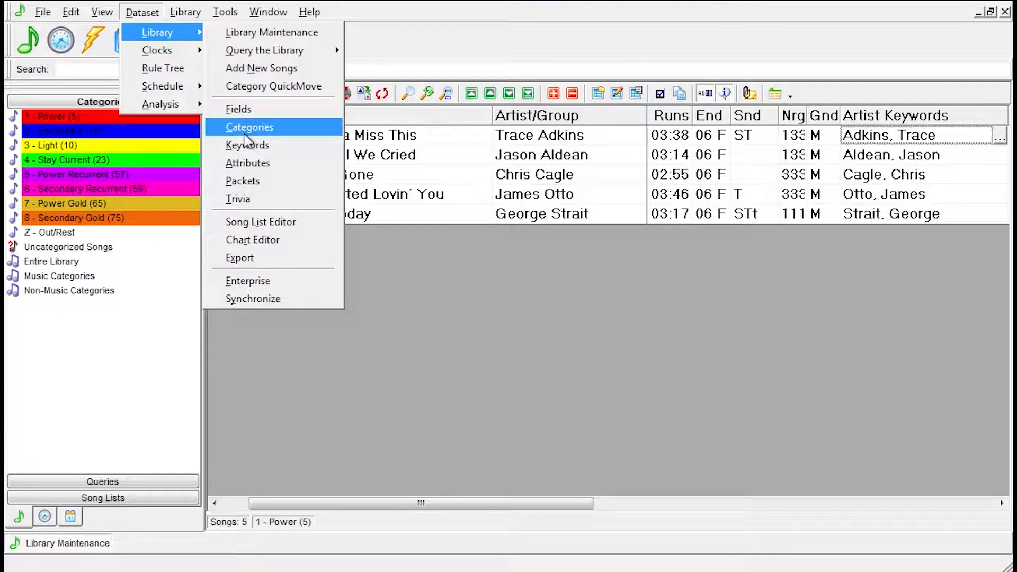
pyautogui.click(246, 145)
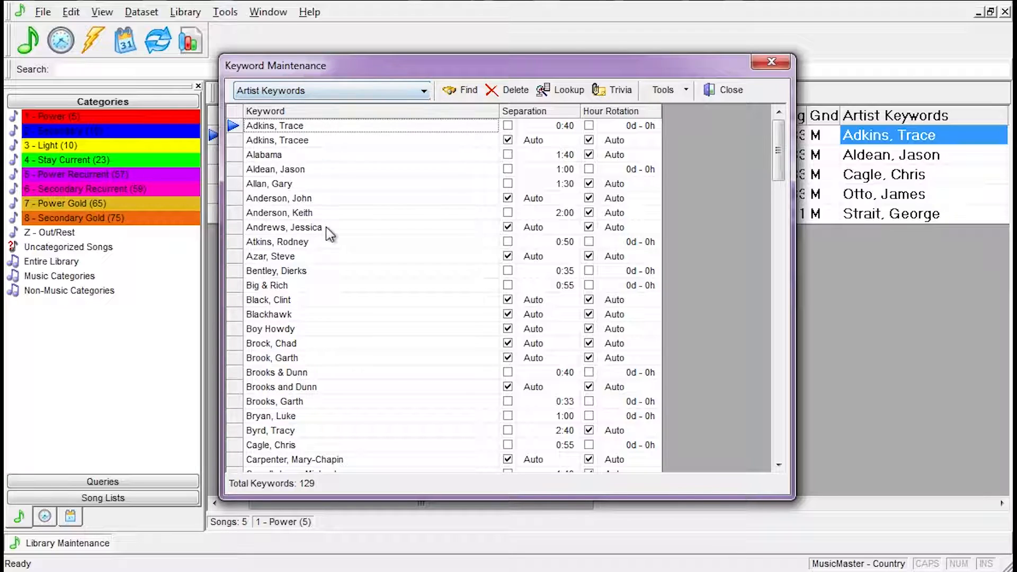
pyautogui.moveTo(328, 159)
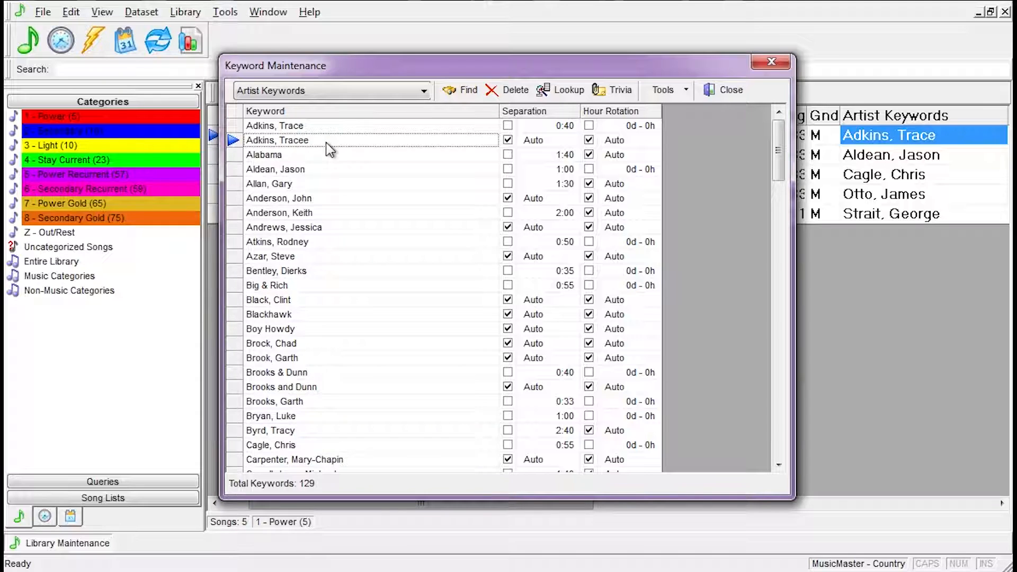
# Rename 'Adkins, Tracee' to 'Adkins, Trace' and combine the duplicate entries, leaving 128 keywords.
pyautogui.click(293, 358)
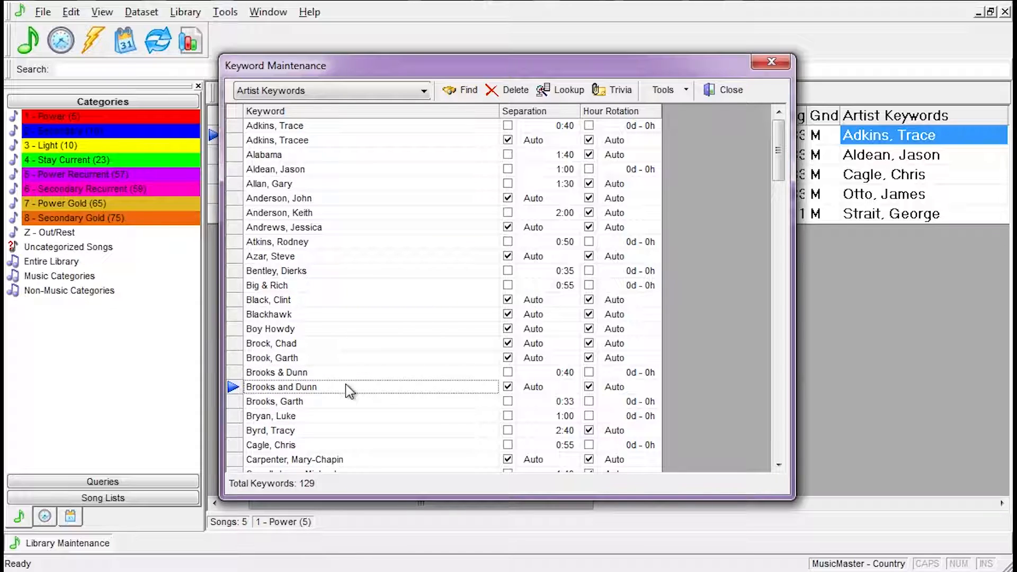
pyautogui.moveTo(519, 128)
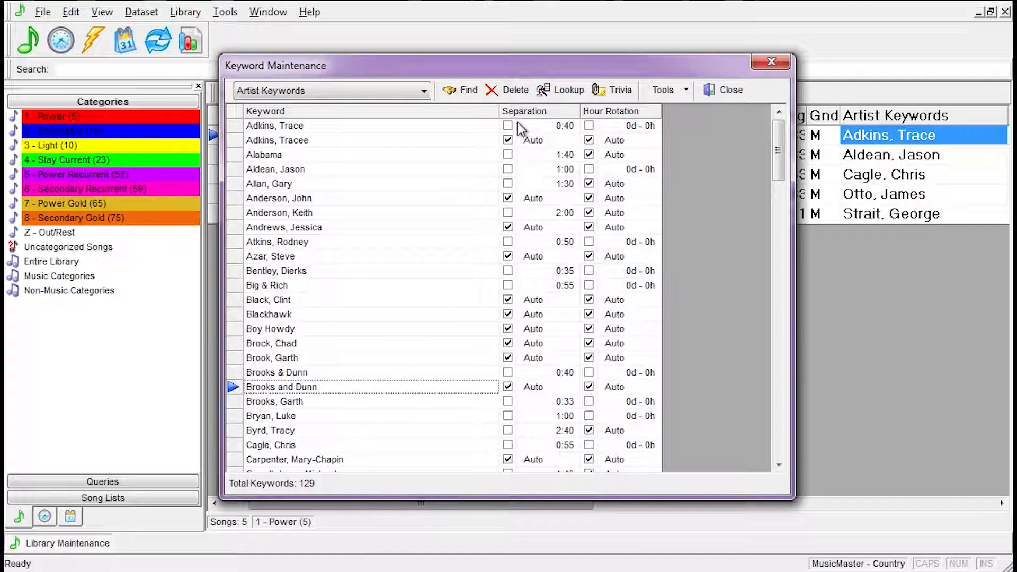
pyautogui.moveTo(560, 97)
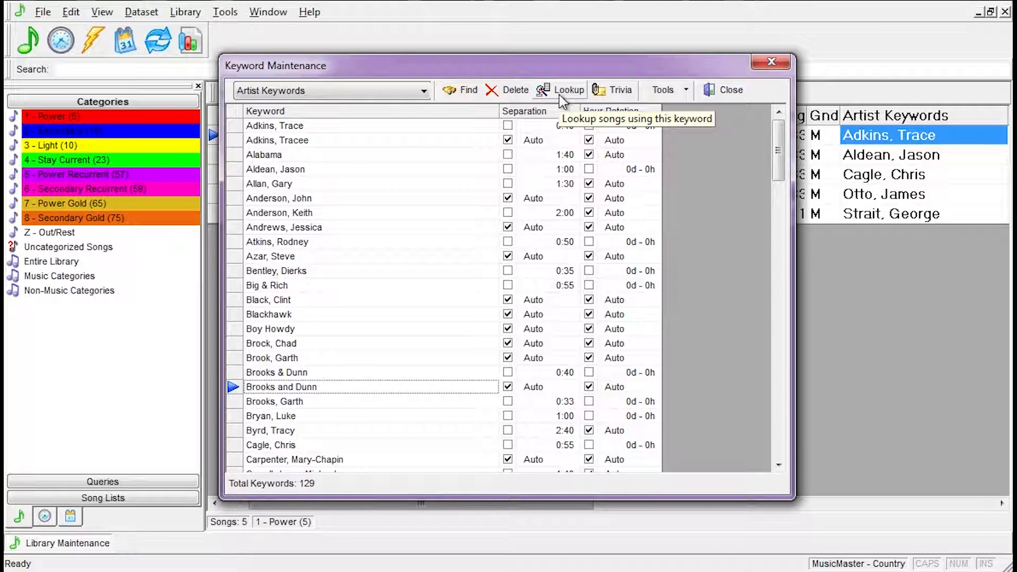
pyautogui.moveTo(308, 158)
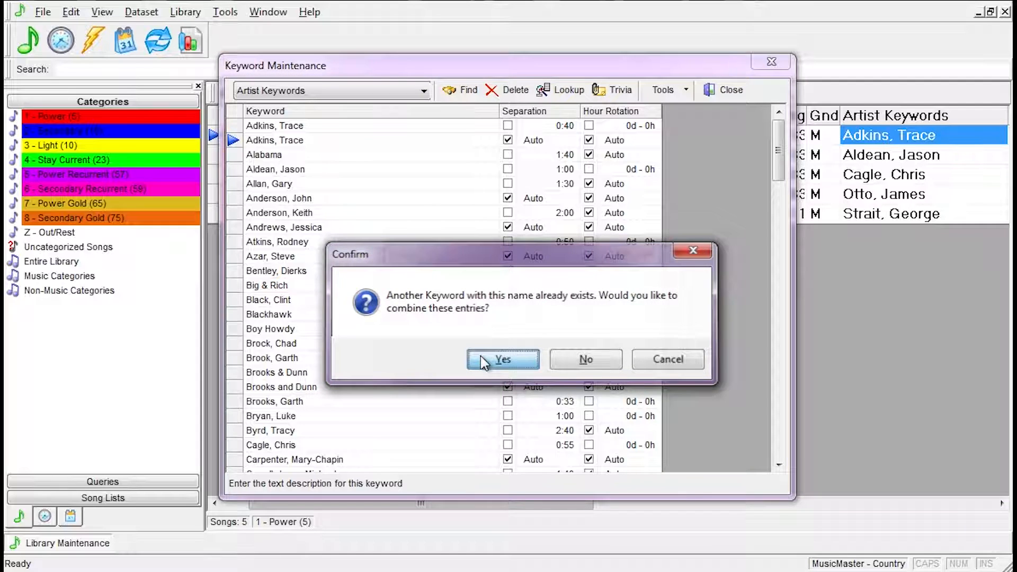
pyautogui.click(503, 359)
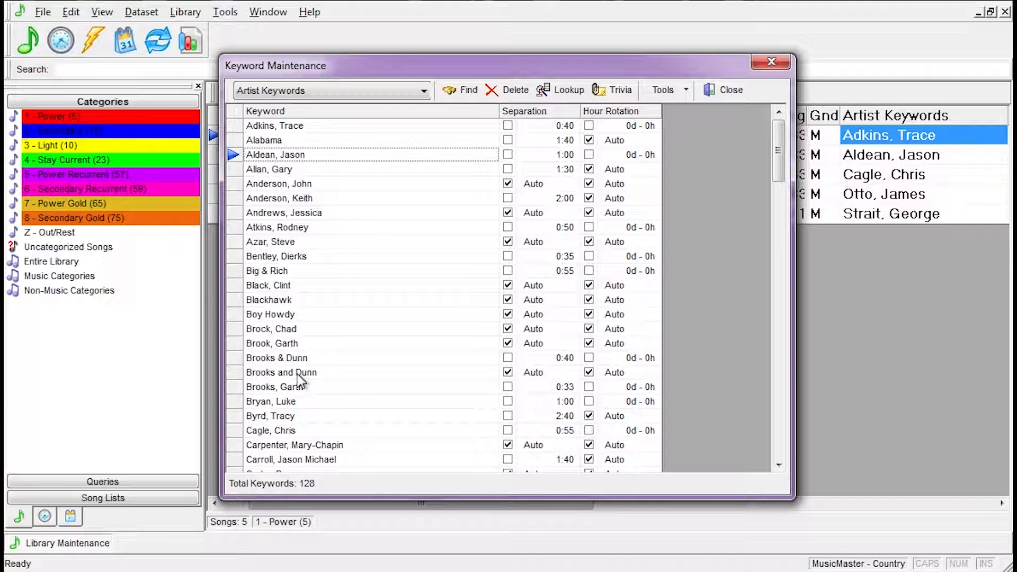
# Rename 'Brooks and Dunn' to 'Brooks & Dunn' and combine the entries, leaving 127 keywords.
pyautogui.click(301, 373)
pyautogui.write('&')
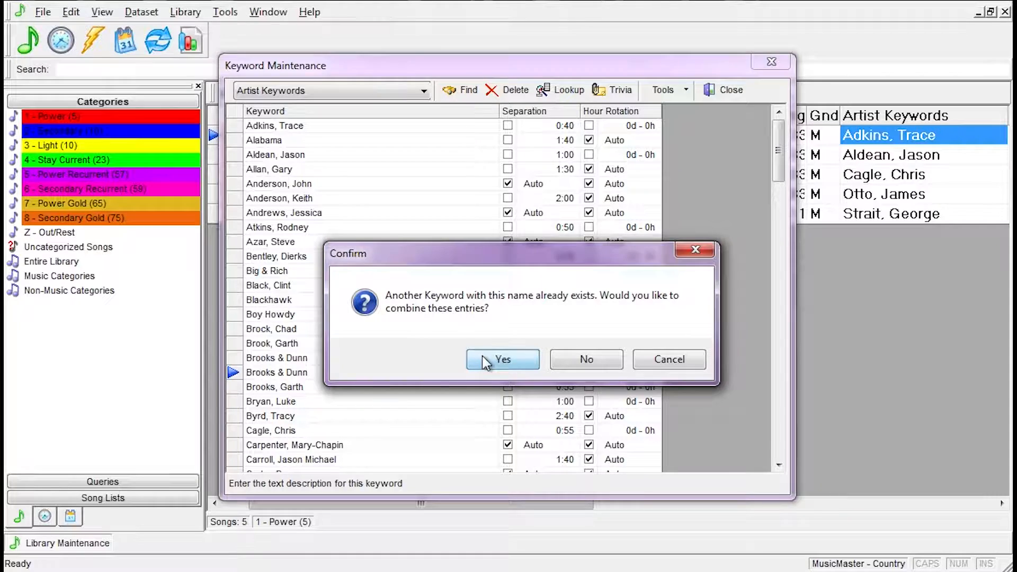
pyautogui.click(502, 359)
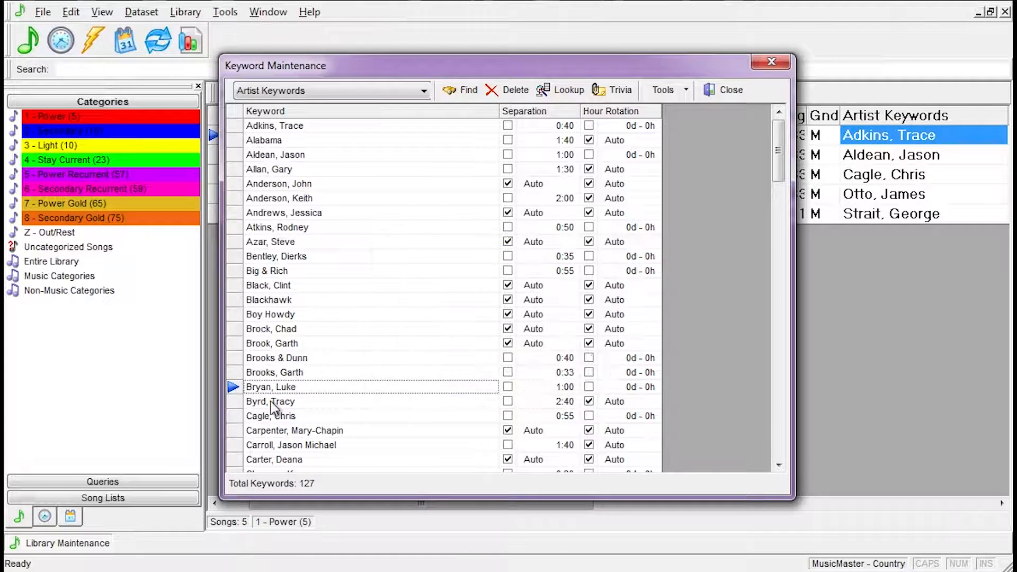
# Rename 'Brook, Garth' to 'Brooks, Garth' and combine the entries, leaving 126 keywords.
pyautogui.click(293, 344)
pyautogui.write('s')
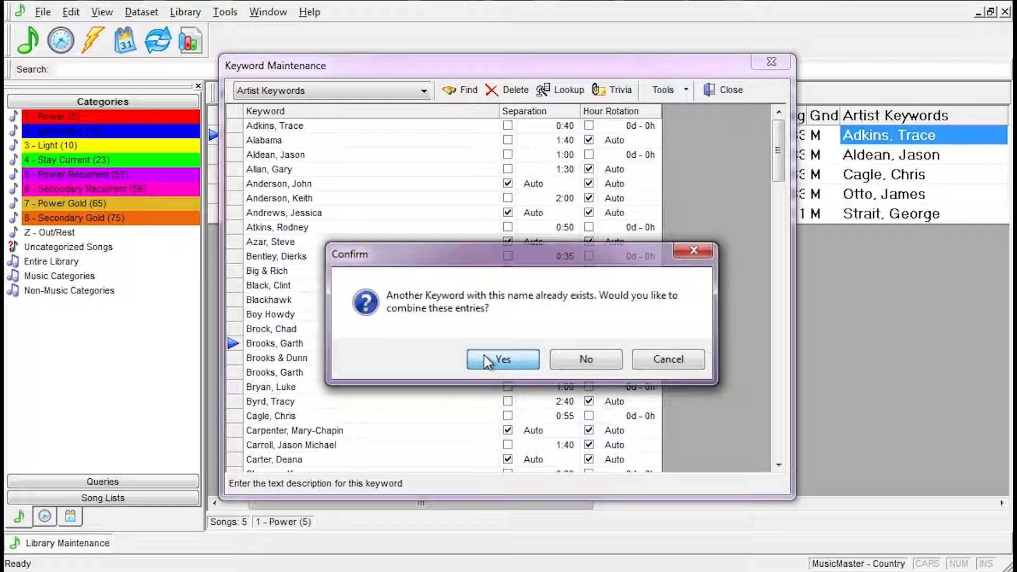
pyautogui.click(502, 359)
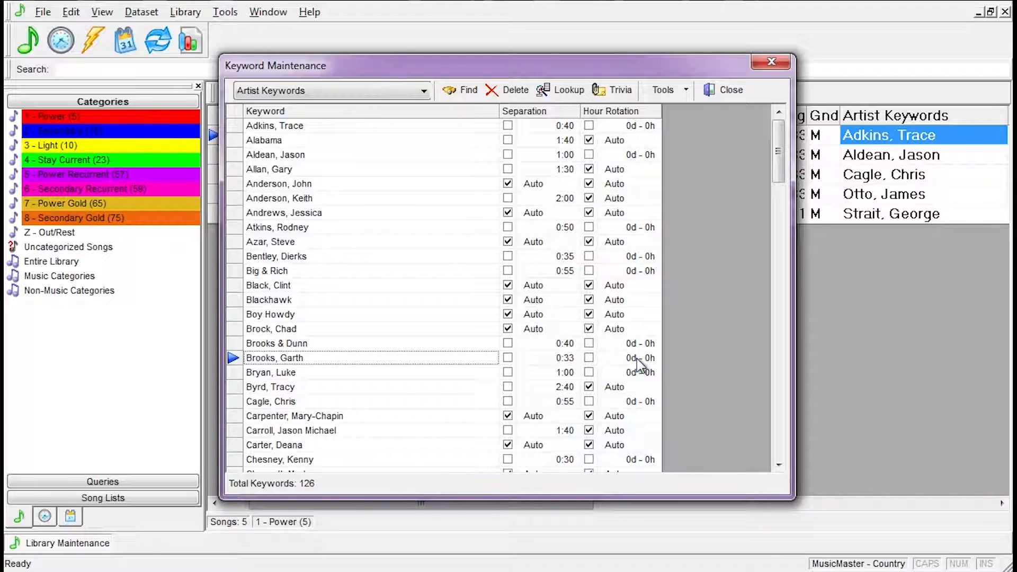
pyautogui.moveTo(675, 28)
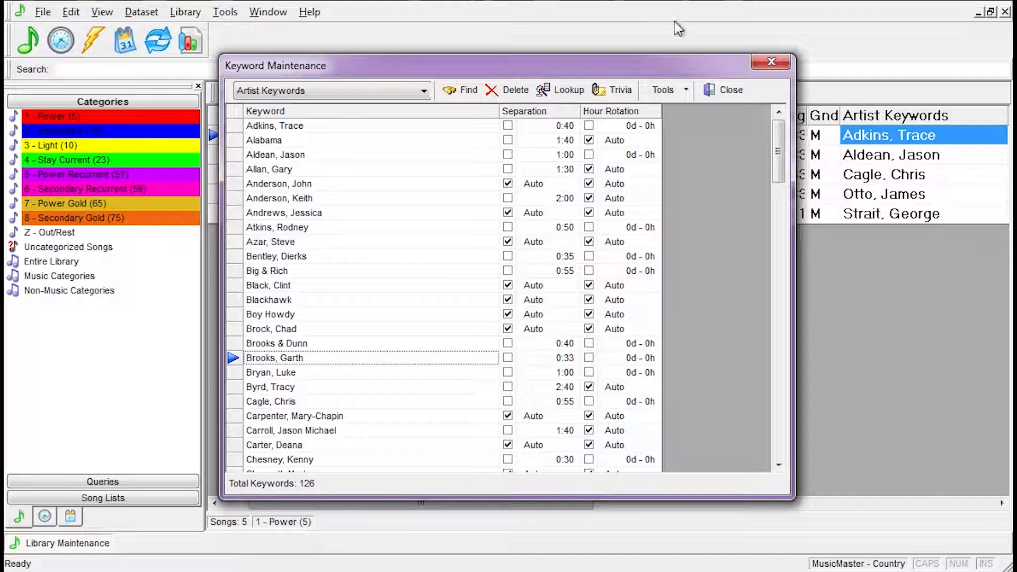
# Run Remove Unused Keywords from the Tools menu and confirm, removing 22 keywords.
pyautogui.click(663, 89)
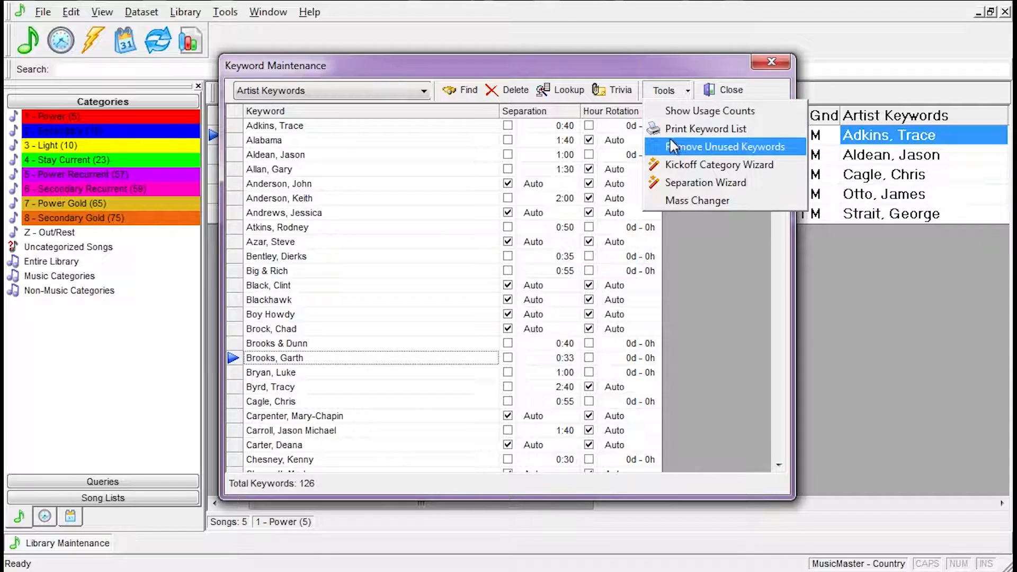
pyautogui.click(726, 146)
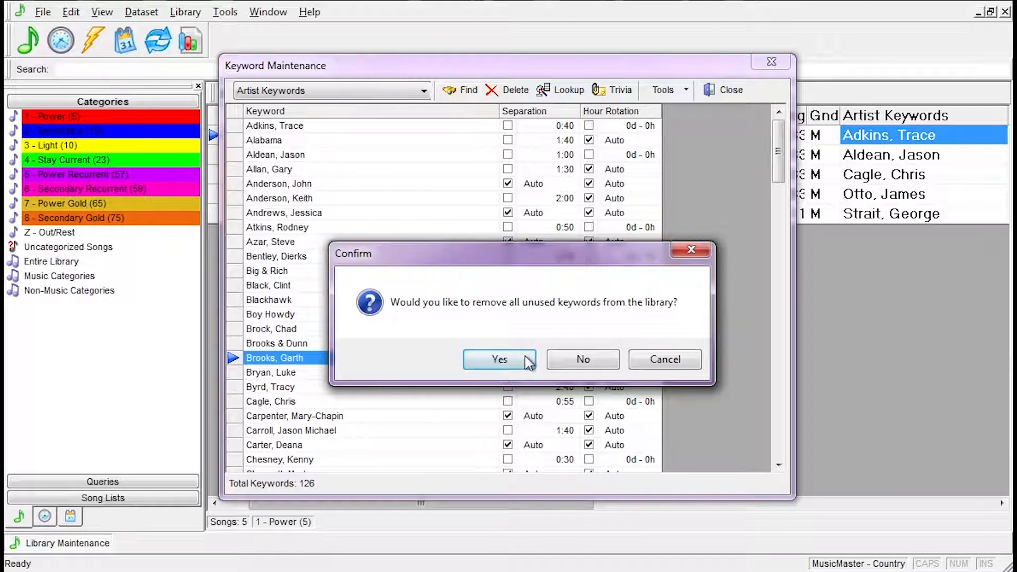
pyautogui.click(500, 359)
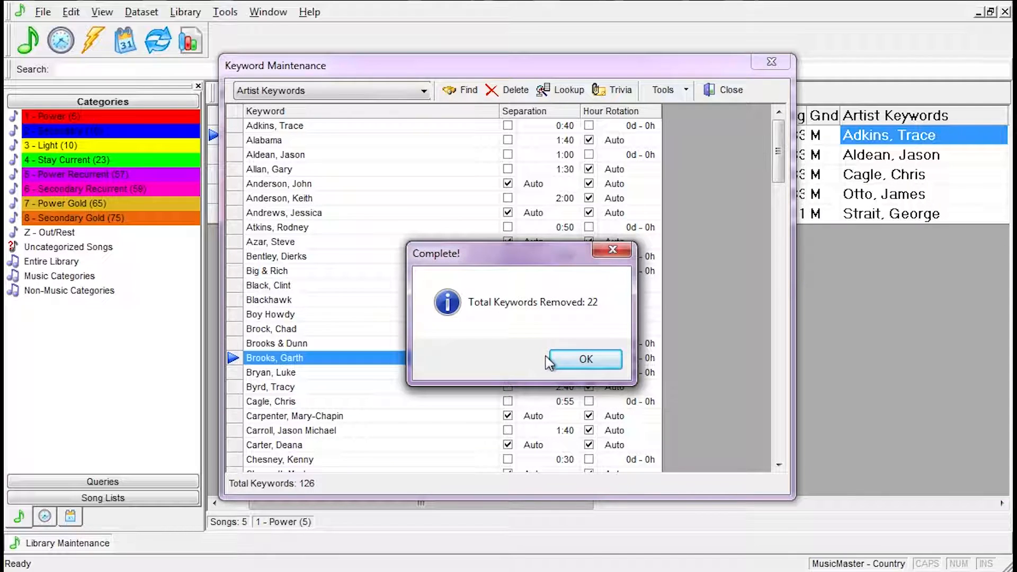